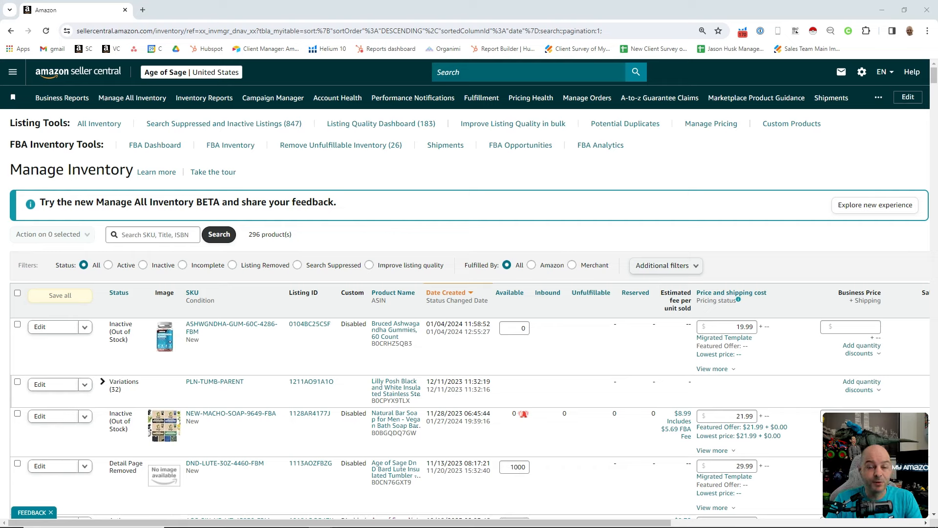
mouse_move(788, 248)
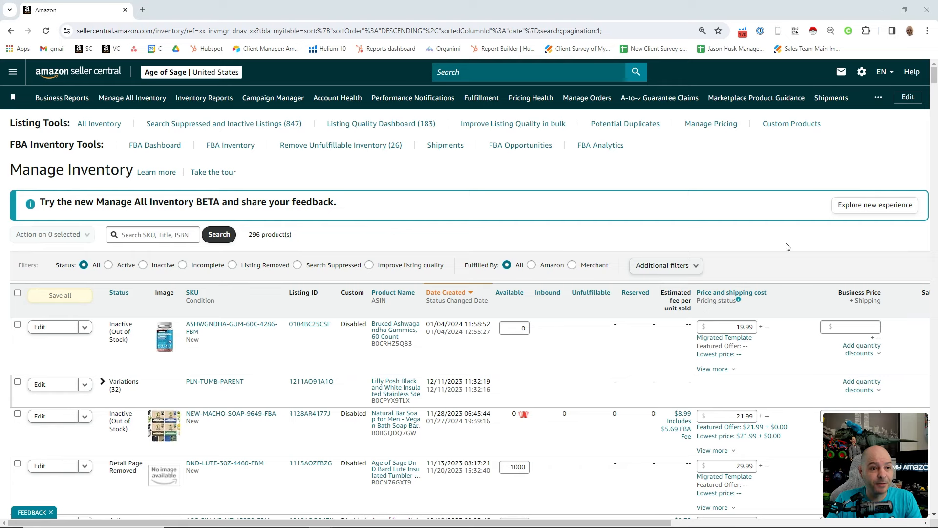
mouse_move(774, 240)
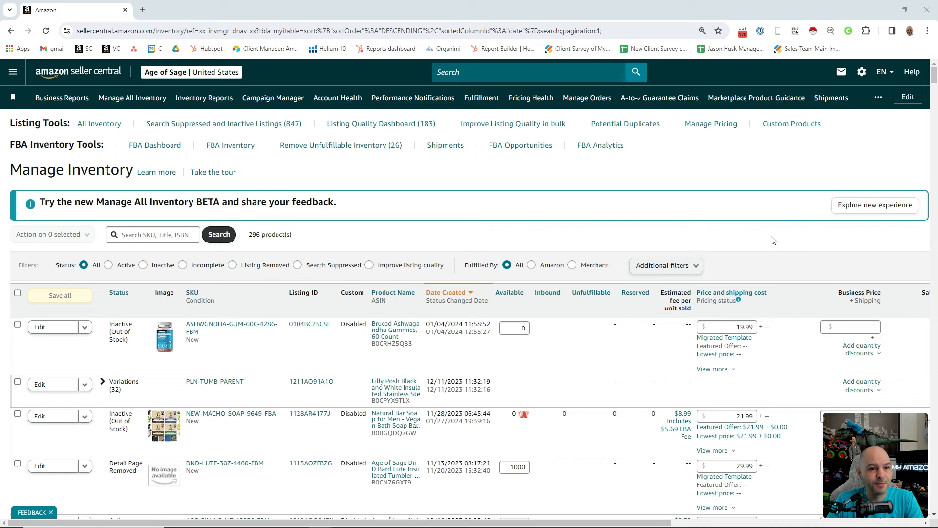
mouse_move(743, 238)
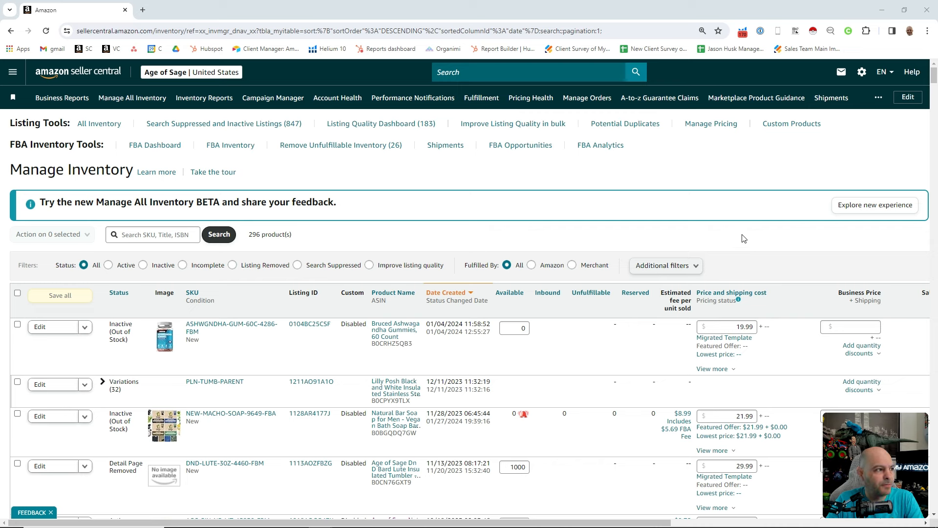
mouse_move(11, 94)
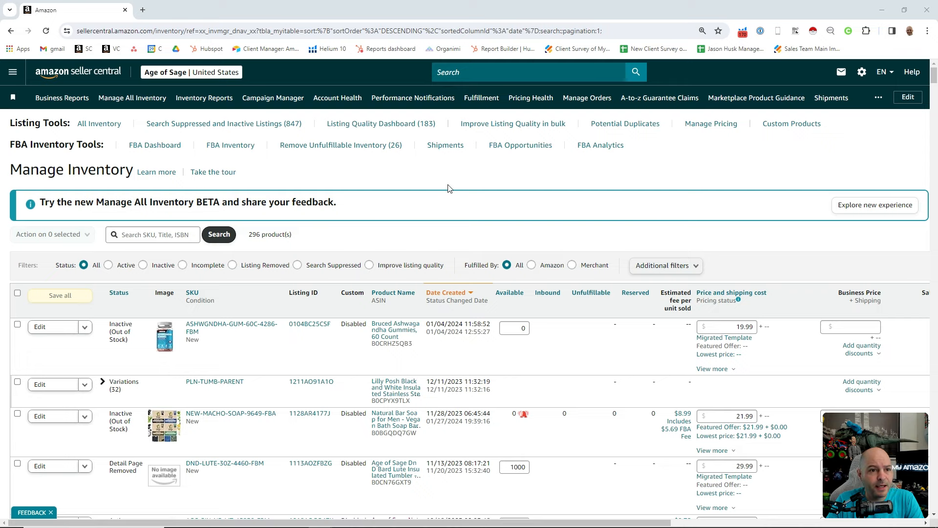
Enter the new inventory experience, page through the 'What is new?' slides and dismiss the dialog
left_click(12, 71)
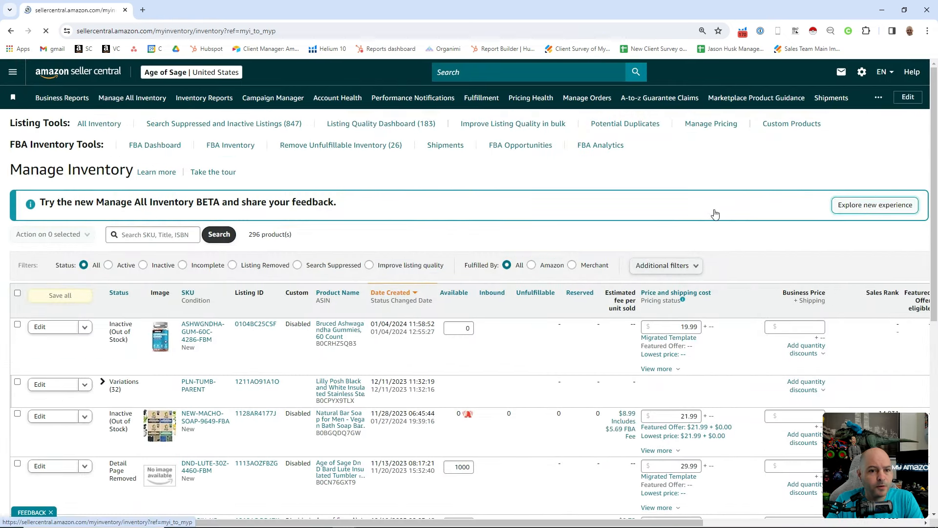
left_click(874, 205)
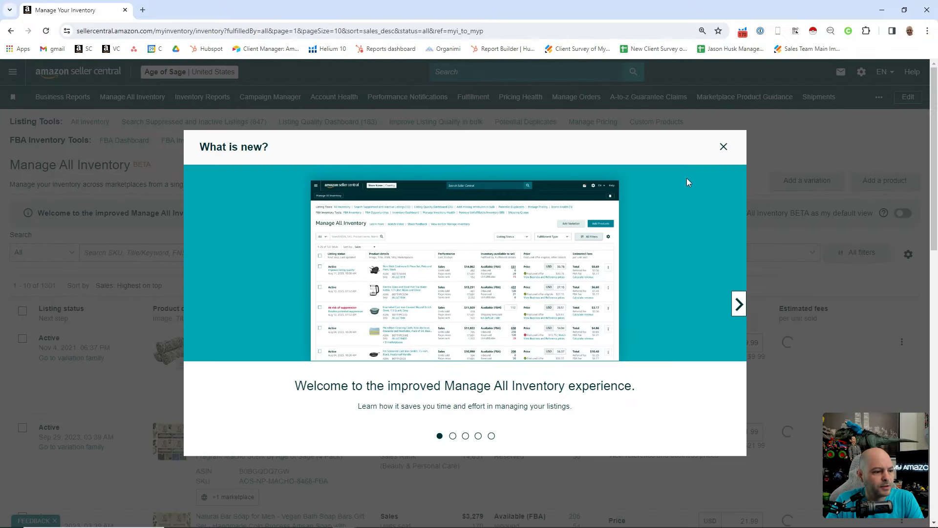
left_click(739, 304)
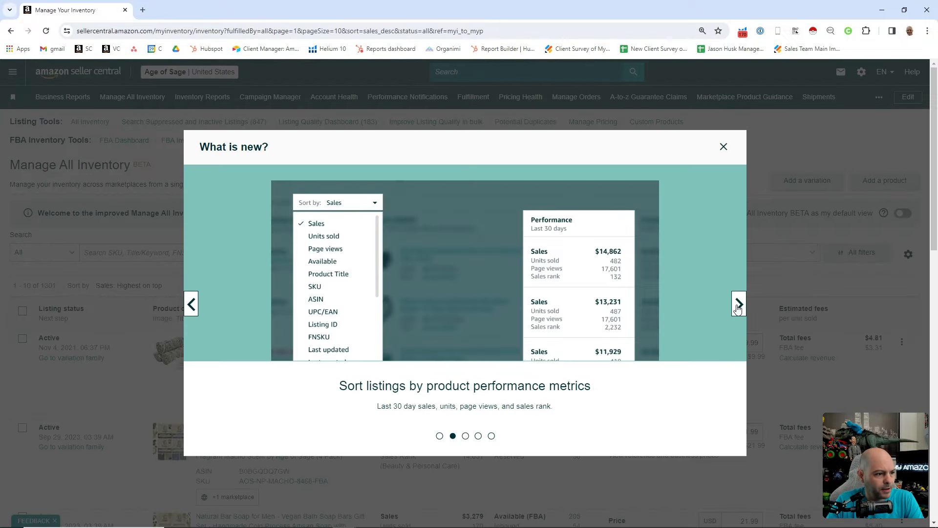
left_click(740, 304)
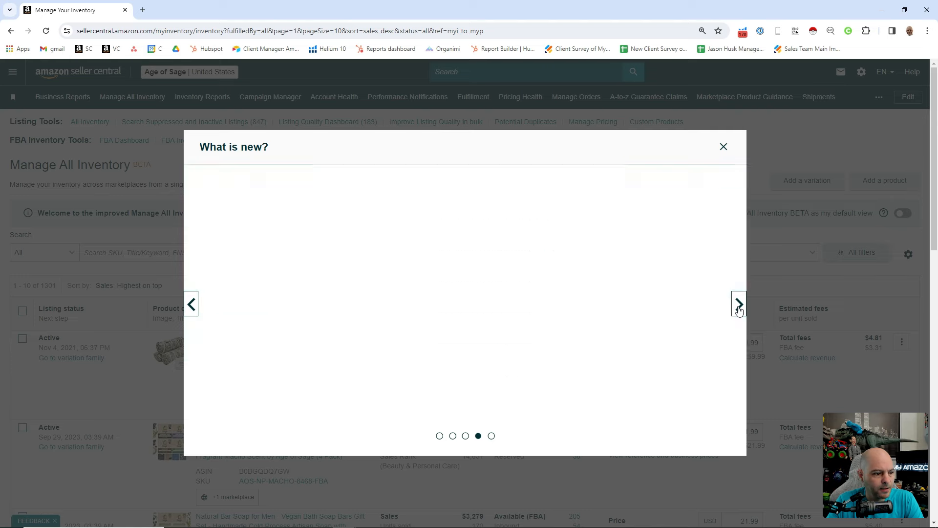
left_click(723, 146)
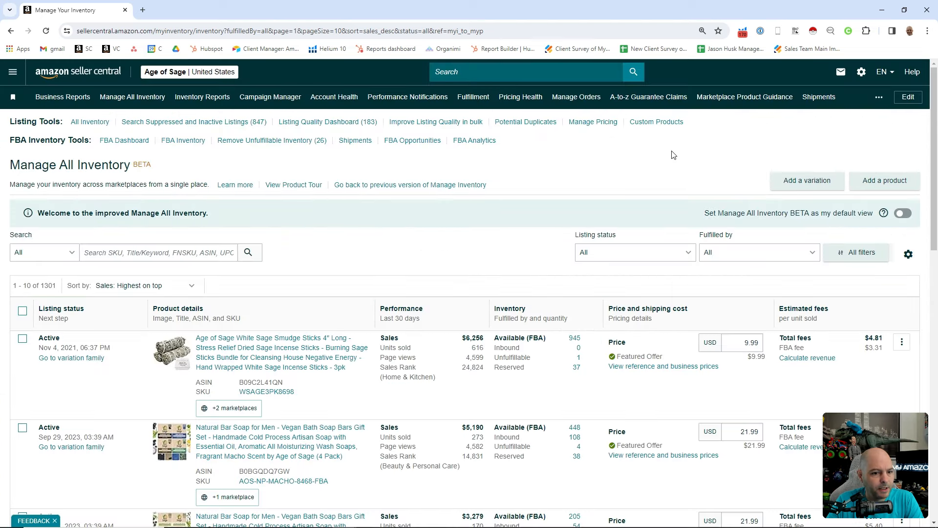
Review the welcome banner and the per-listing Performance and Inventory columns on the beta page
scroll("down", 3)
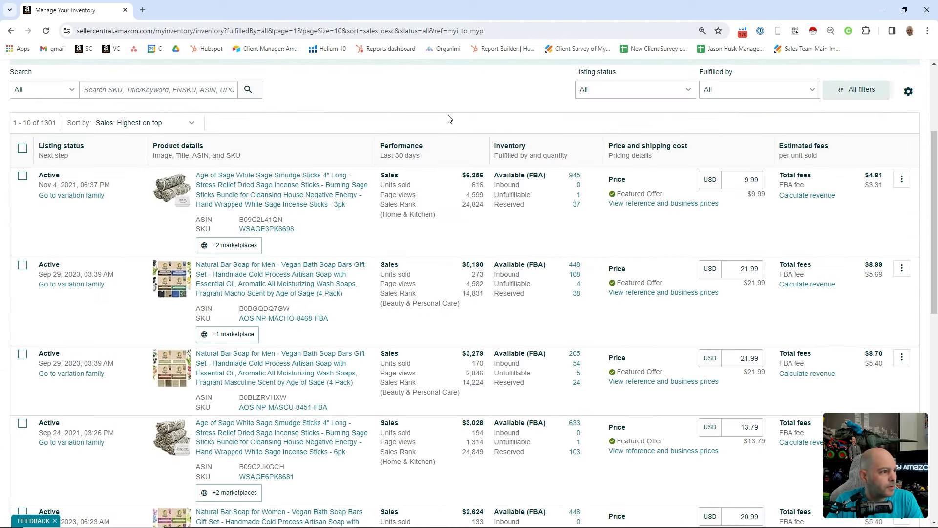
mouse_move(389, 109)
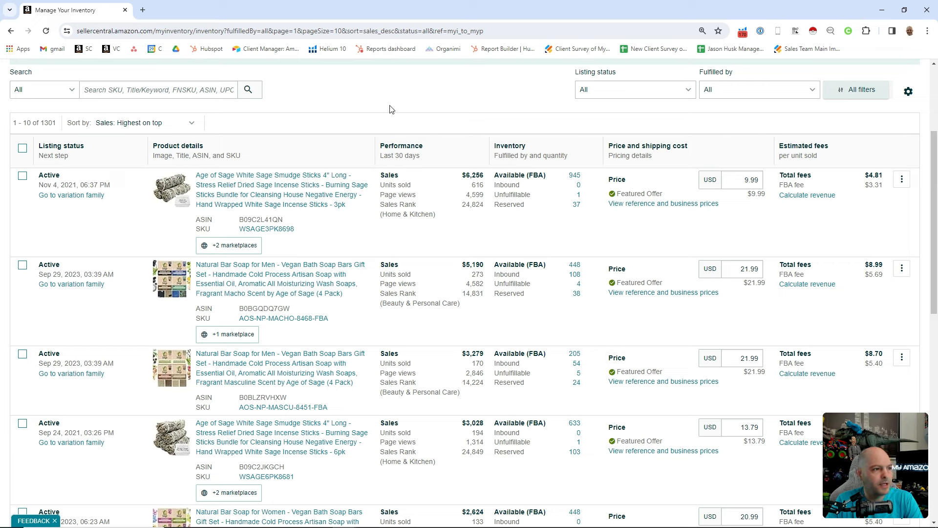
mouse_move(400, 113)
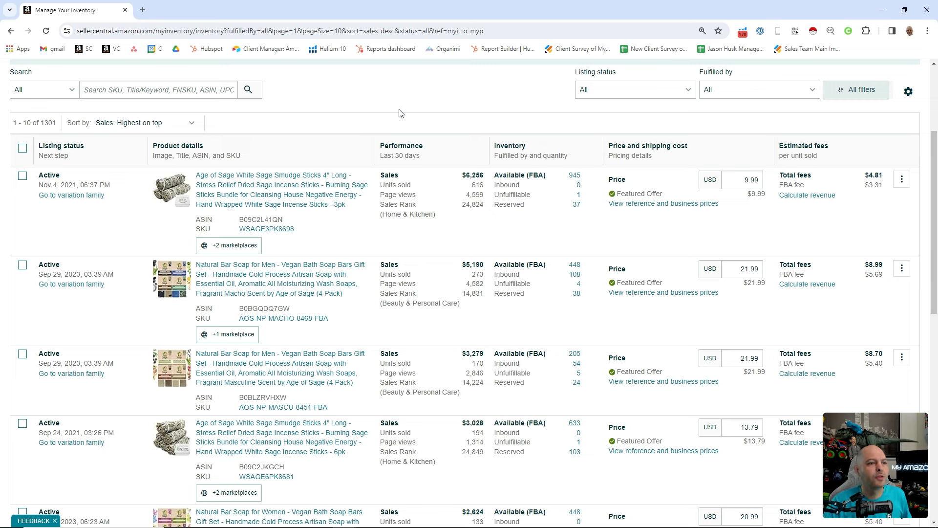
mouse_move(402, 177)
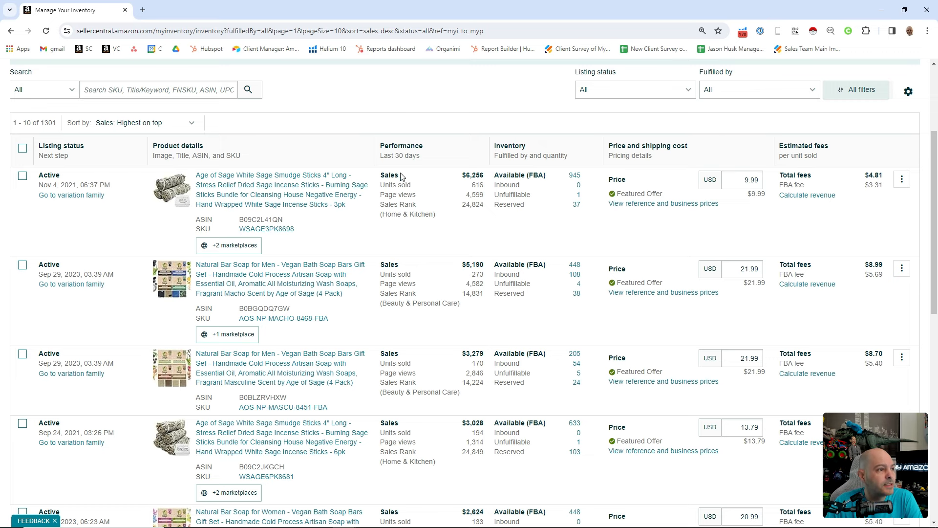
mouse_move(455, 208)
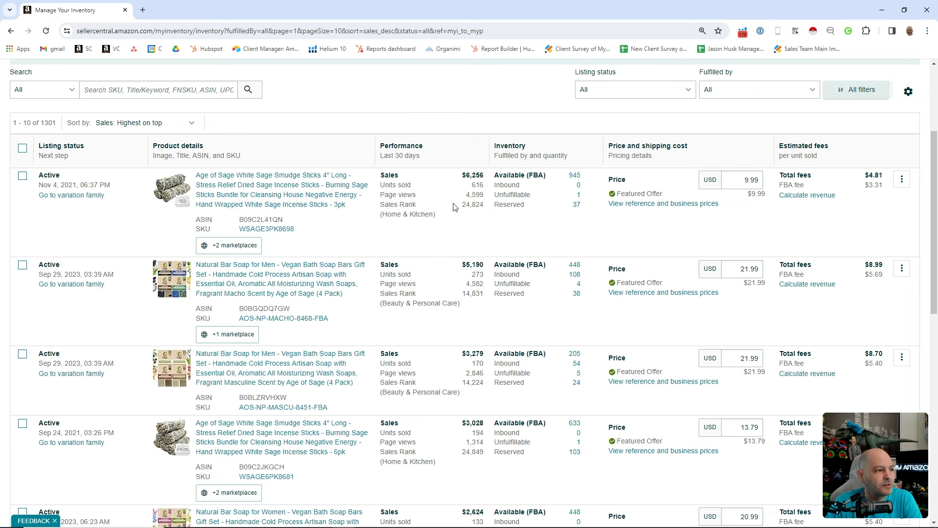
mouse_move(533, 196)
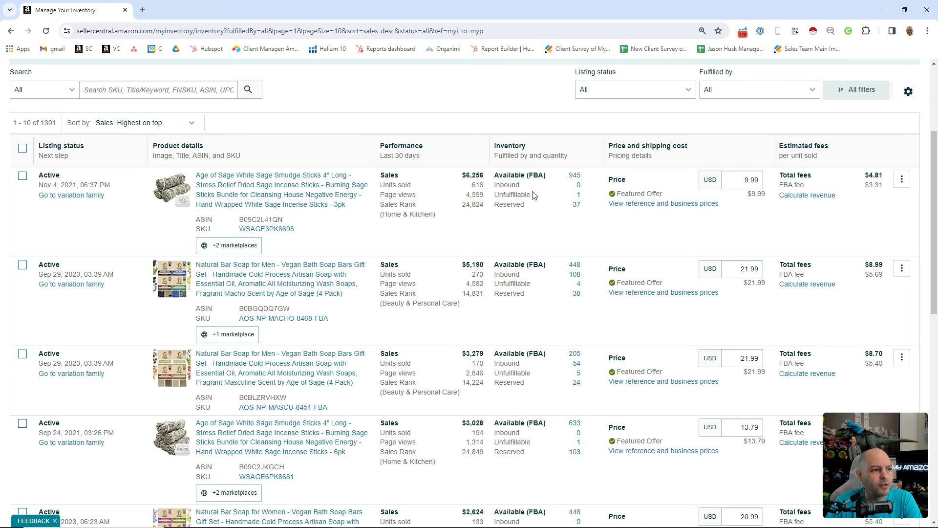
mouse_move(683, 227)
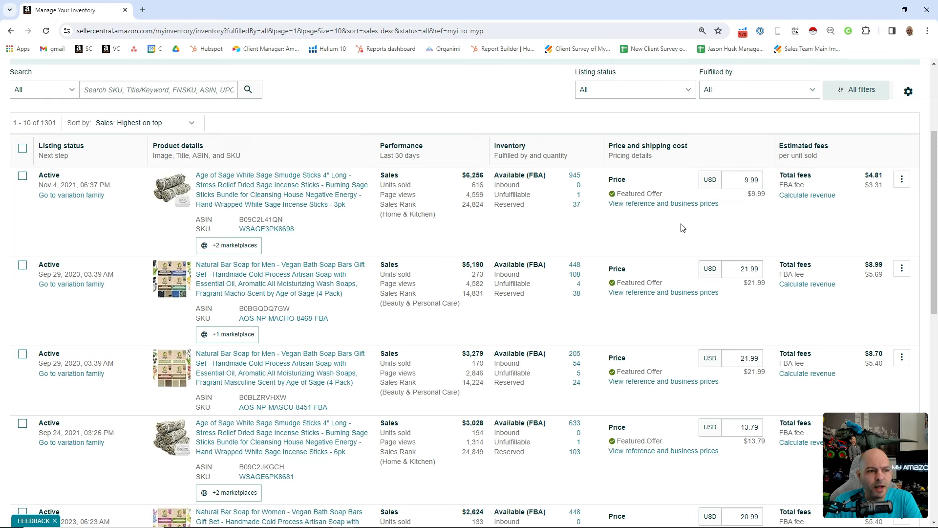
mouse_move(850, 178)
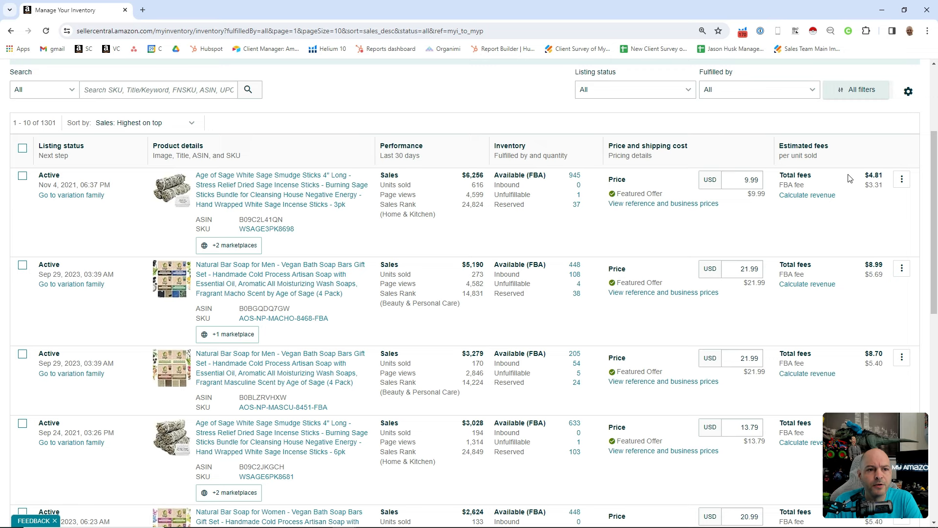
mouse_move(807, 195)
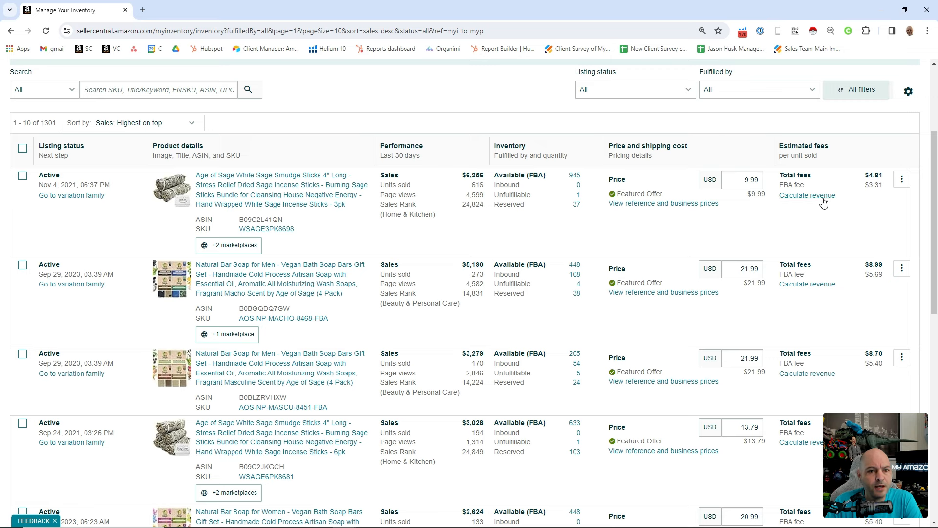
mouse_move(542, 222)
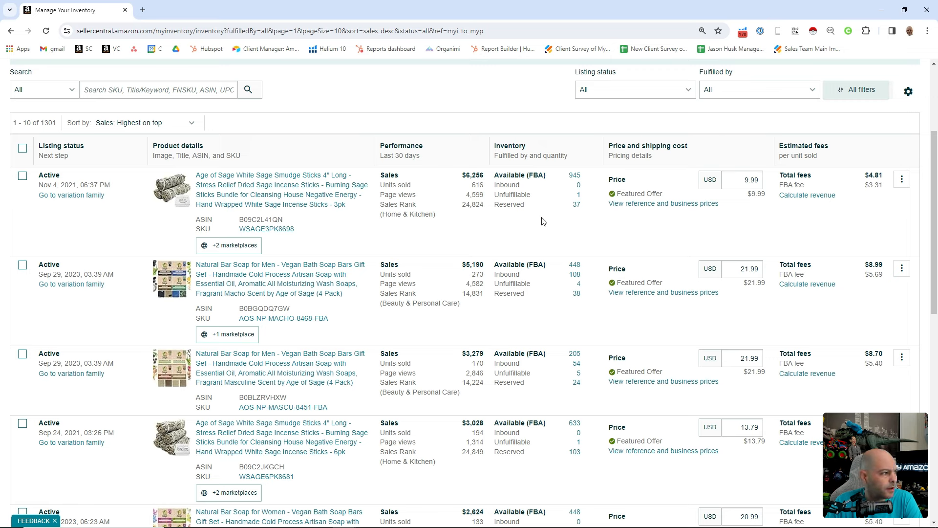
mouse_move(242, 266)
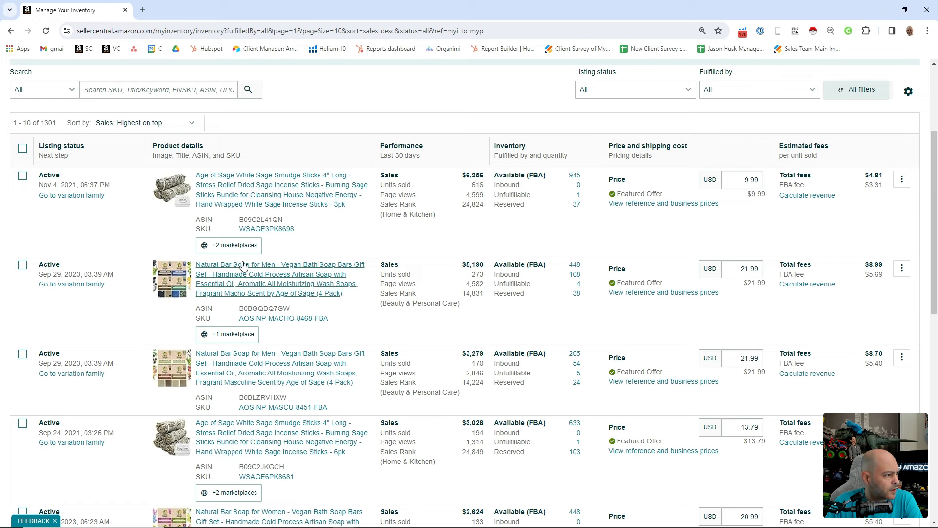
mouse_move(320, 240)
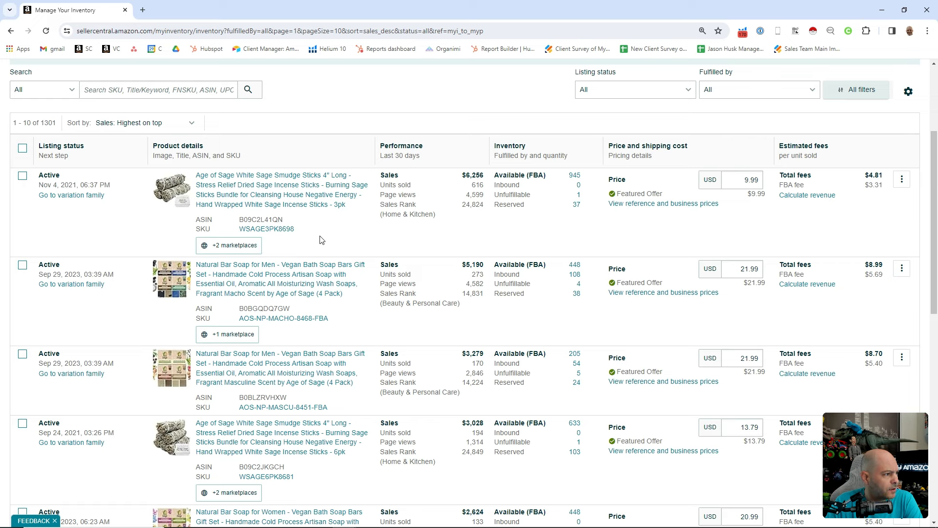
mouse_move(563, 233)
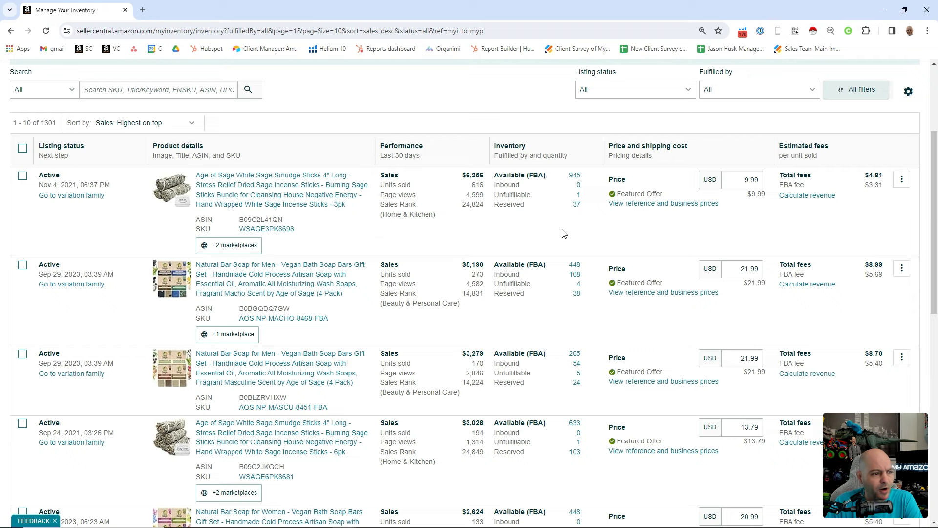
mouse_move(595, 239)
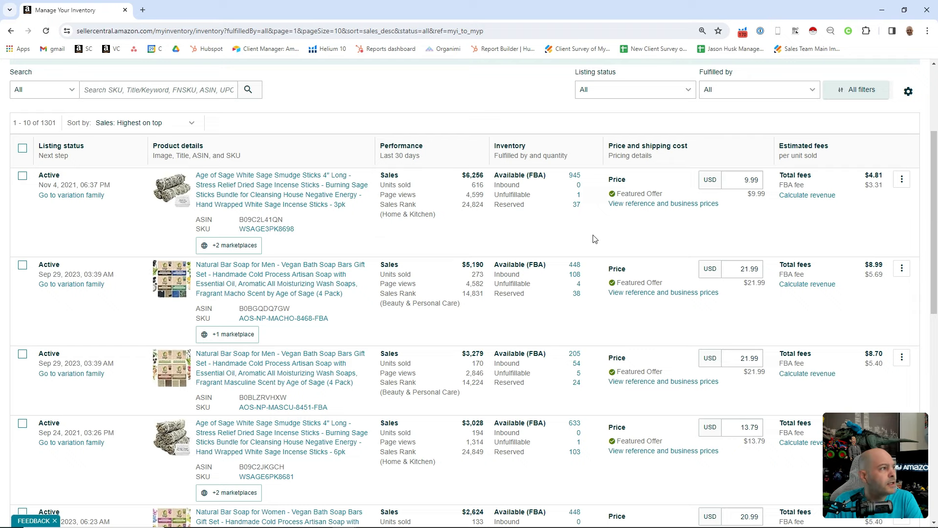
left_click(190, 203)
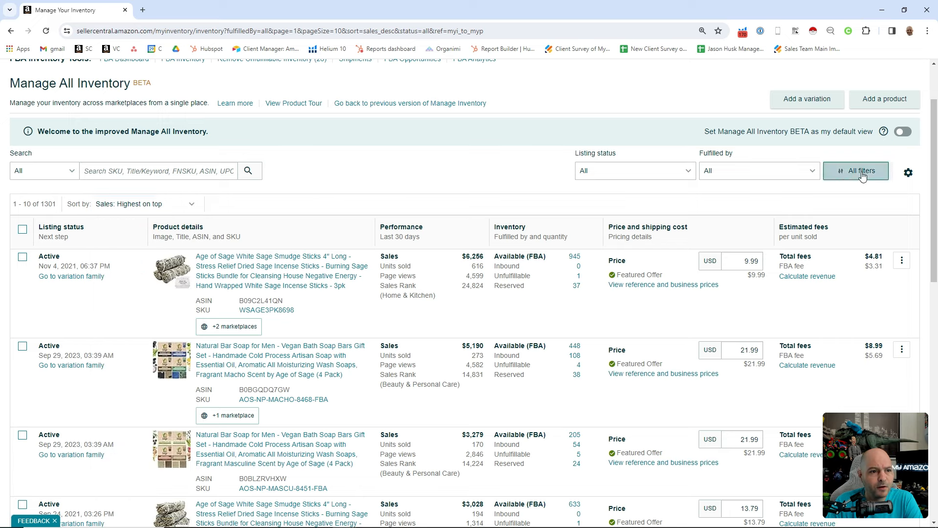
Expand All filters to show search date range and price bound fields, then browse further listings
left_click(856, 170)
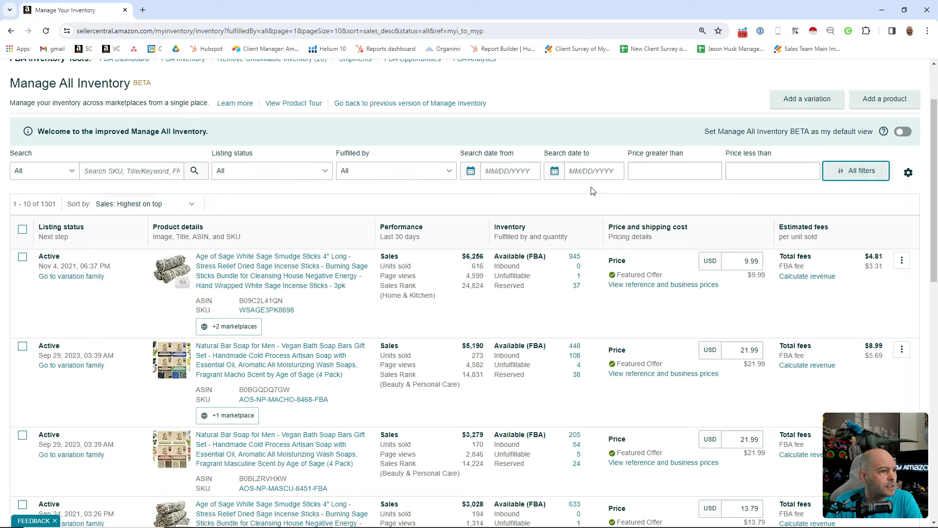
left_click(772, 171)
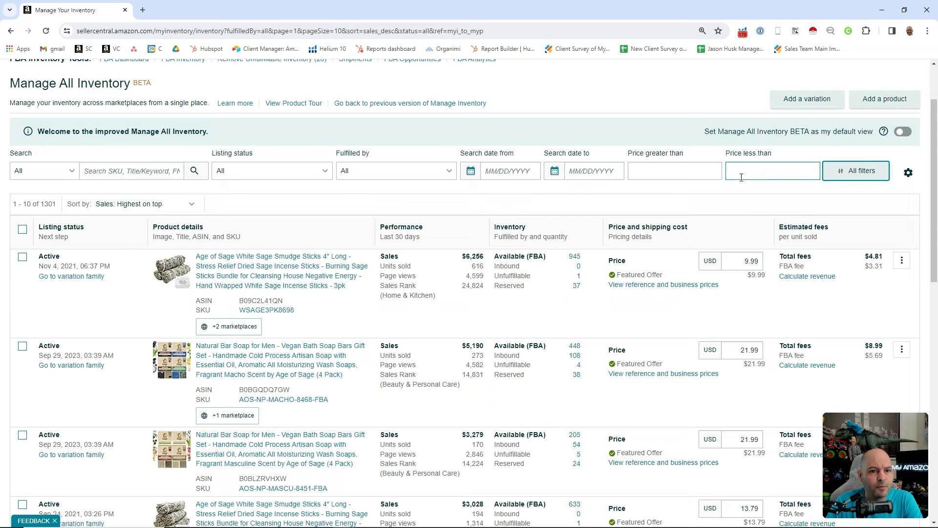
mouse_move(411, 190)
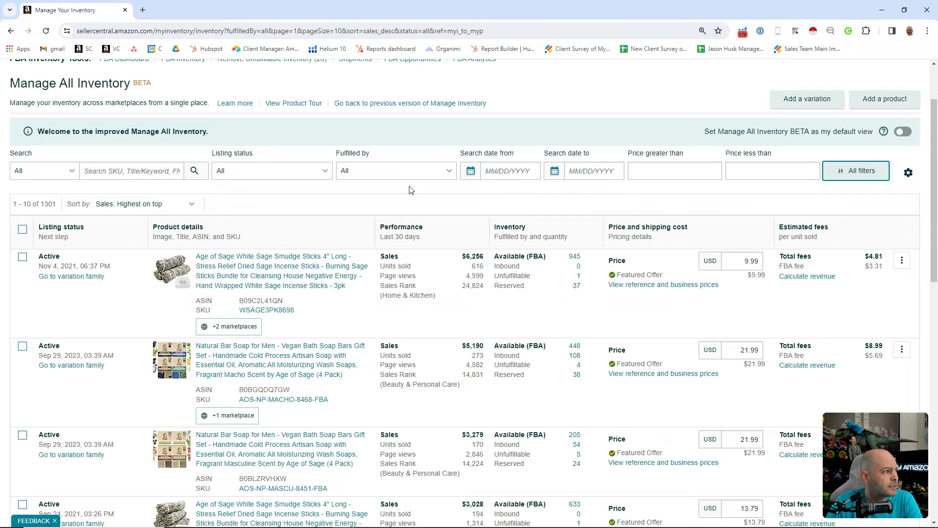
scroll("down", 3)
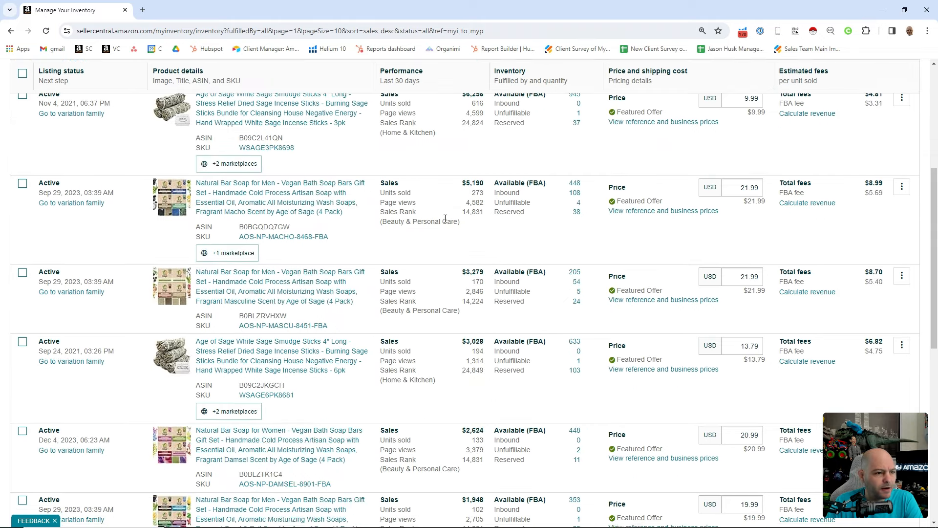
scroll("down", 3)
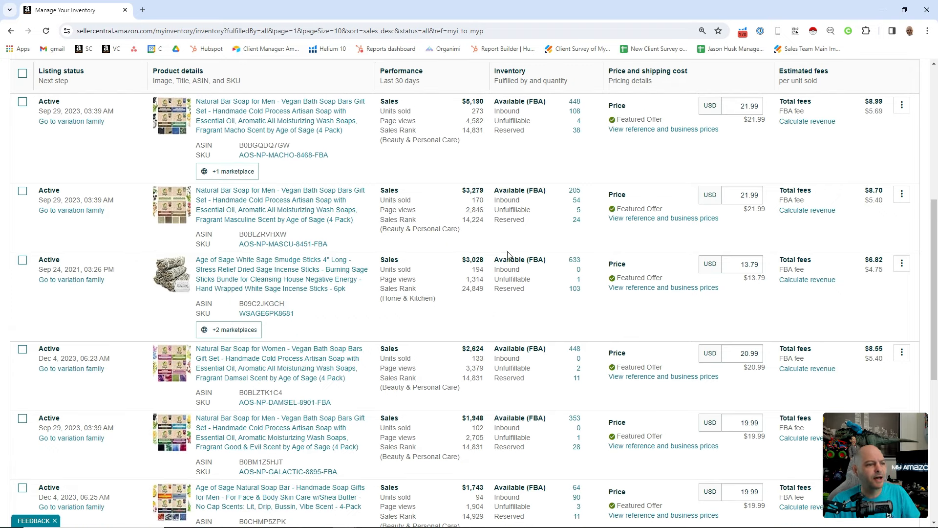
mouse_move(527, 246)
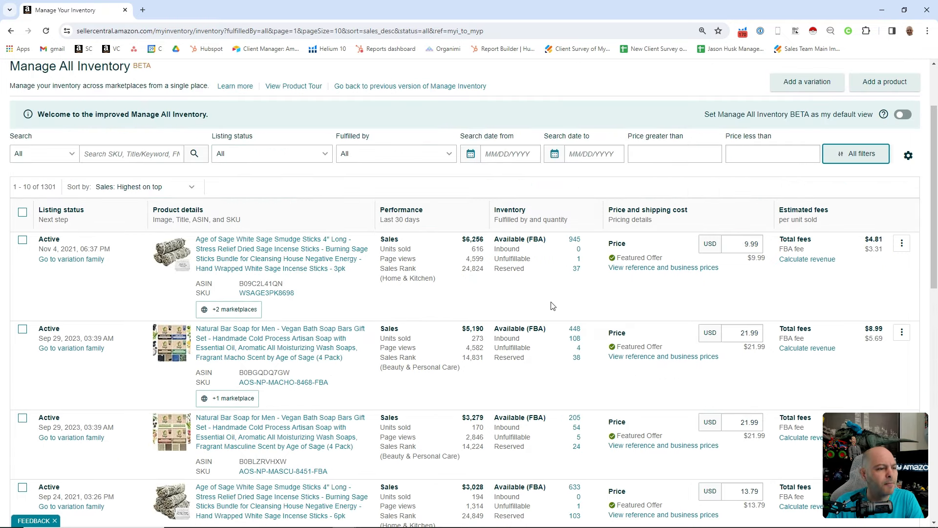
mouse_move(548, 299)
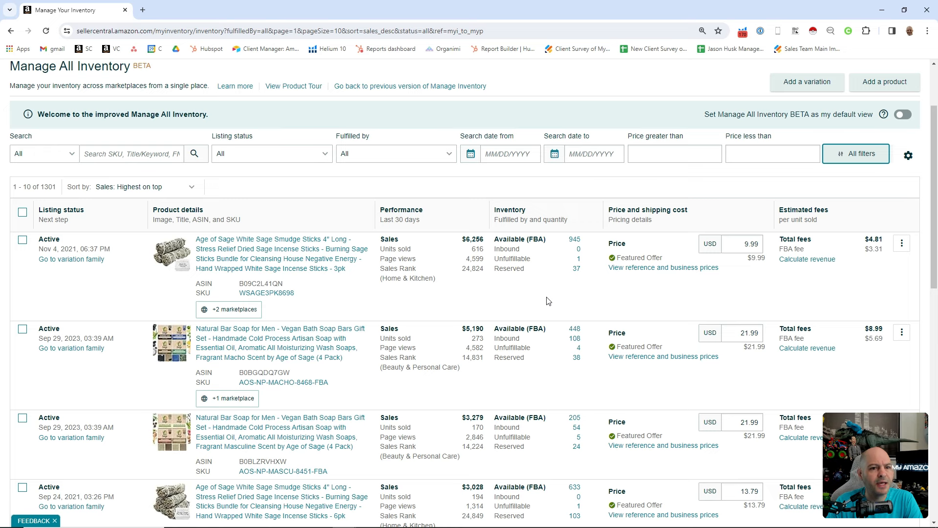
mouse_move(583, 293)
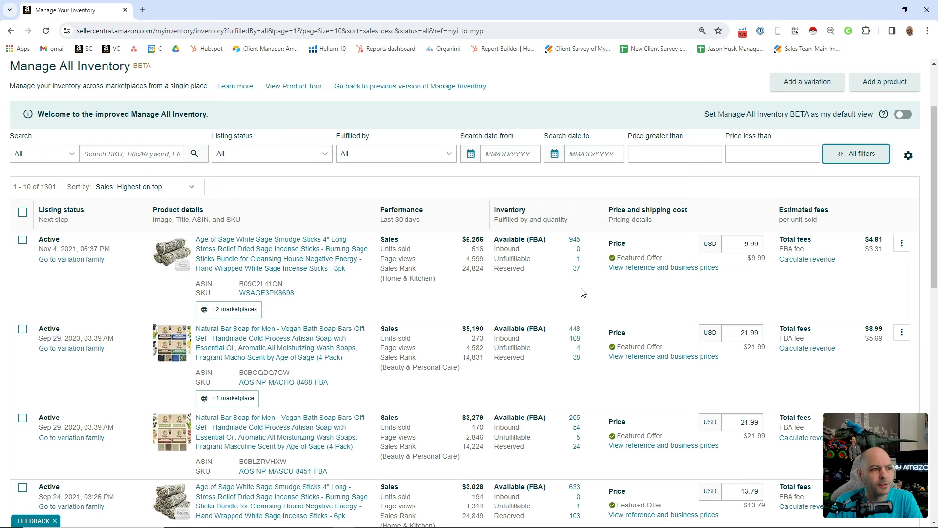
mouse_move(562, 294)
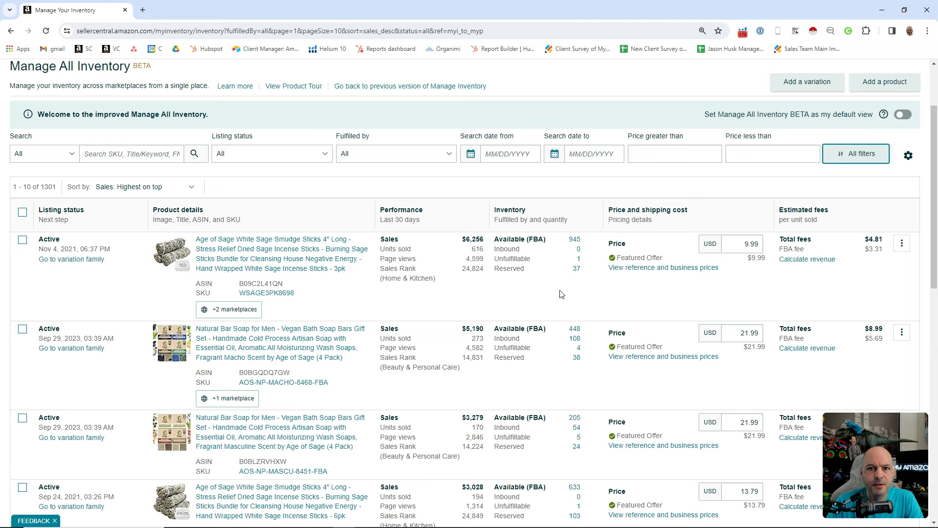
mouse_move(568, 299)
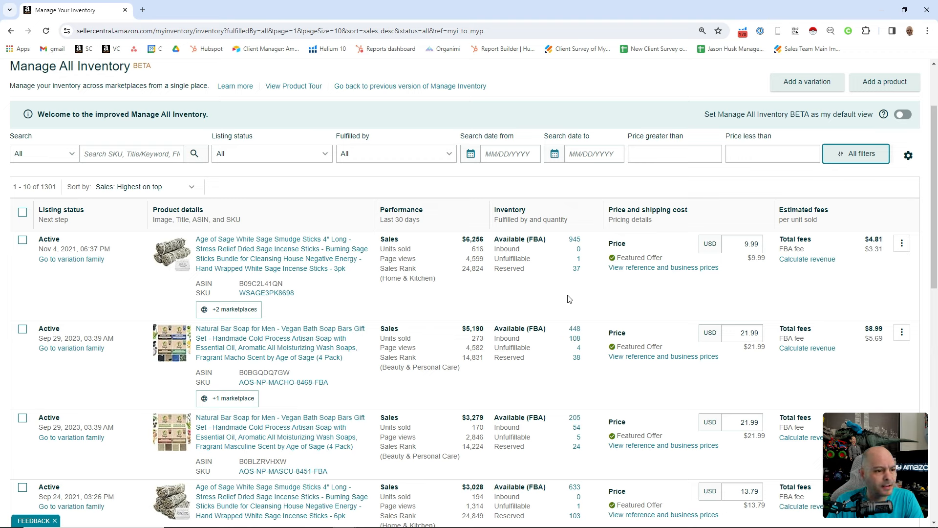
mouse_move(578, 299)
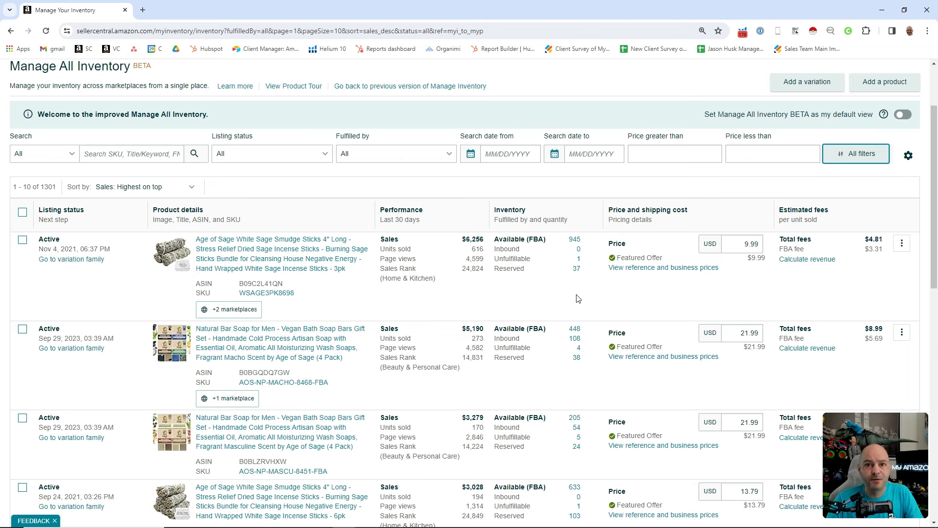
mouse_move(544, 289)
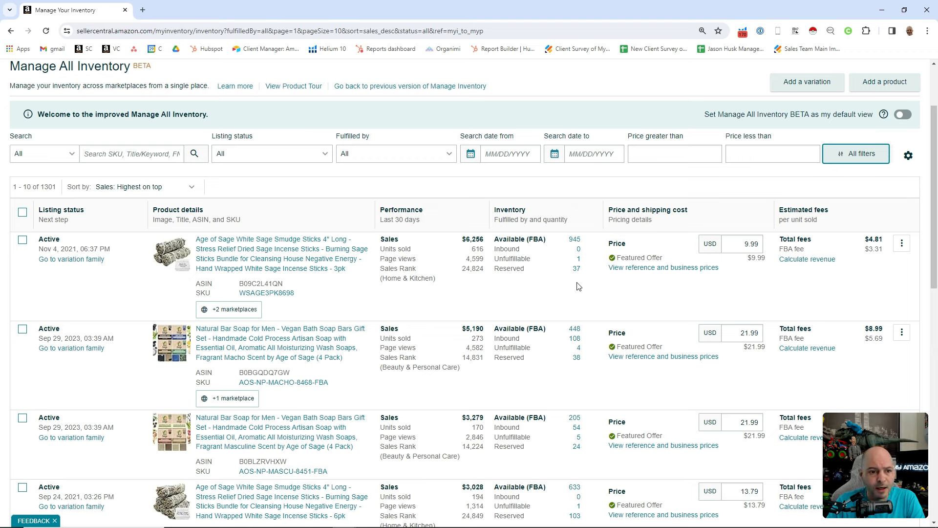
mouse_move(630, 302)
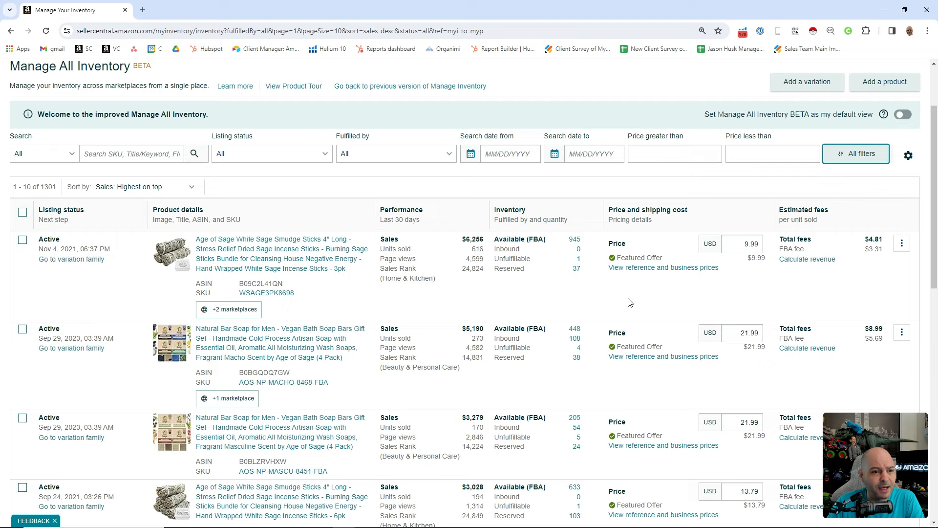